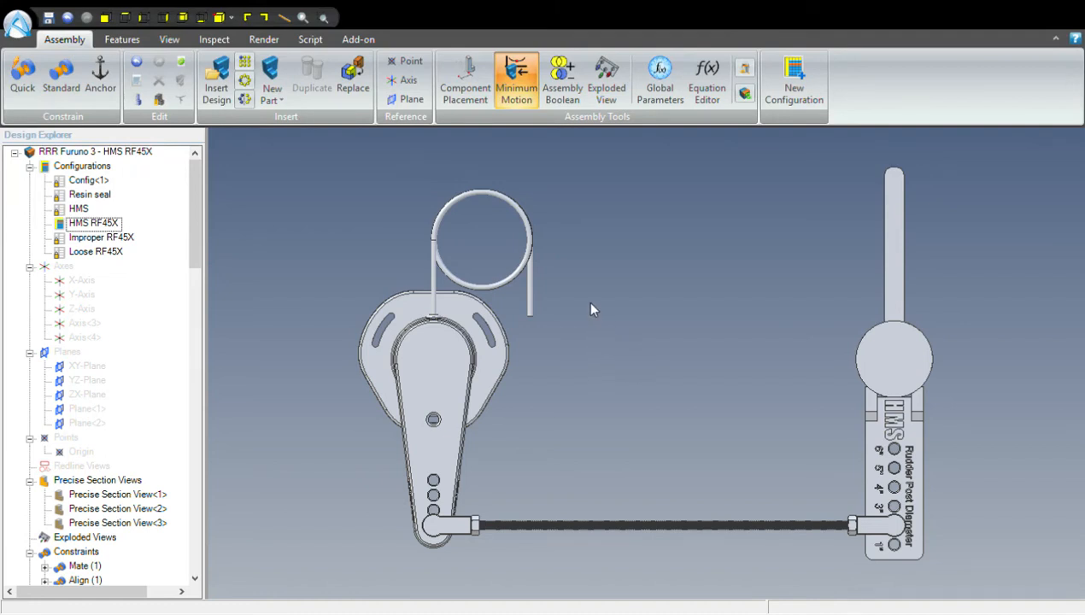
mouse_move(577, 305)
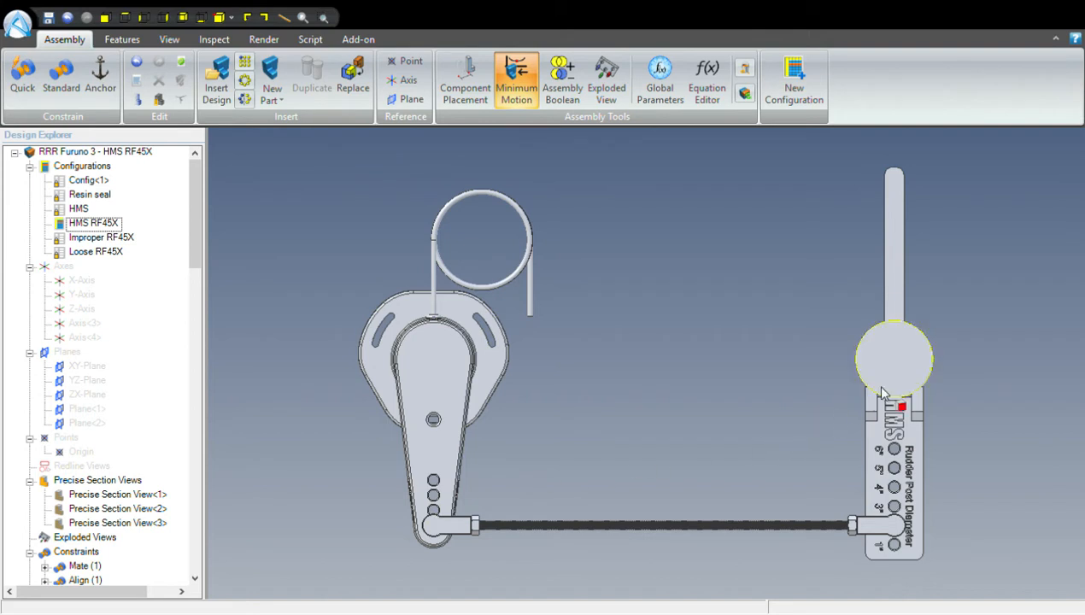
- Rotate the rudder post gauge to swing the linkage, then activate the Improper RF45X configuration
click(895, 375)
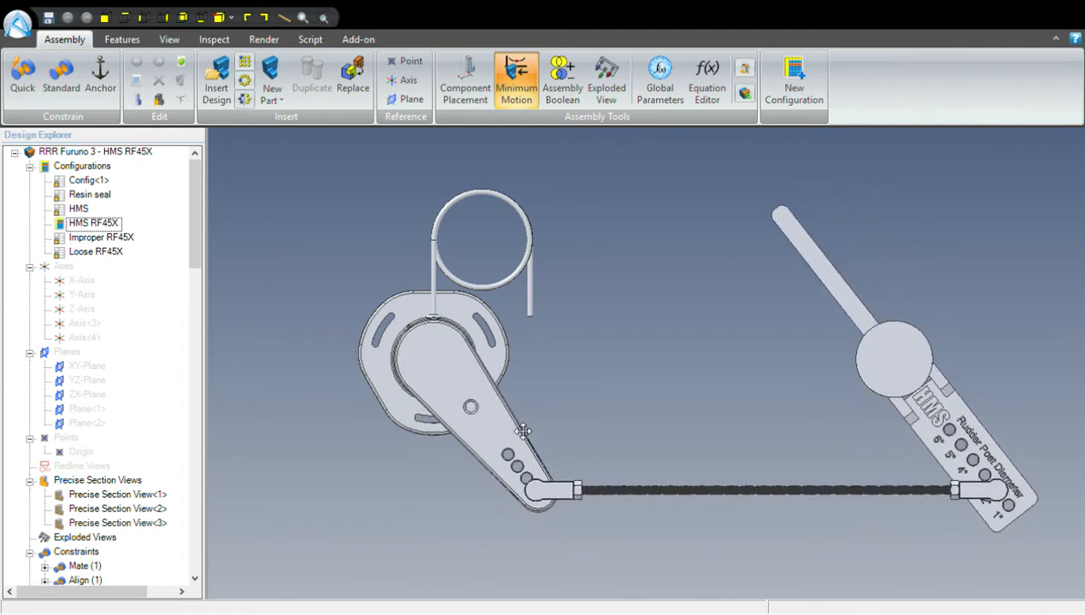
click(427, 368)
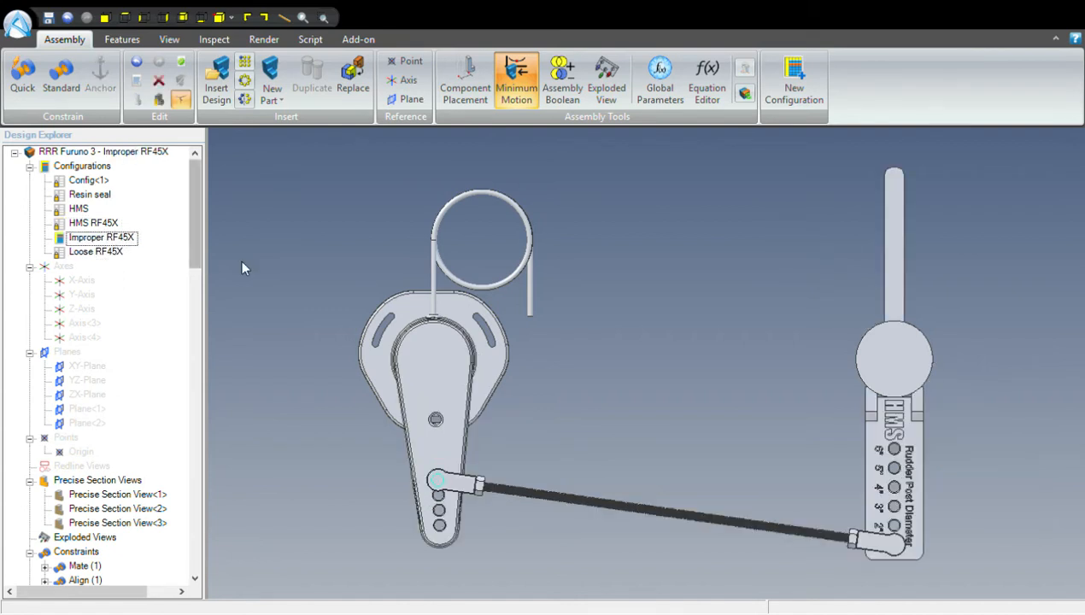
mouse_move(266, 268)
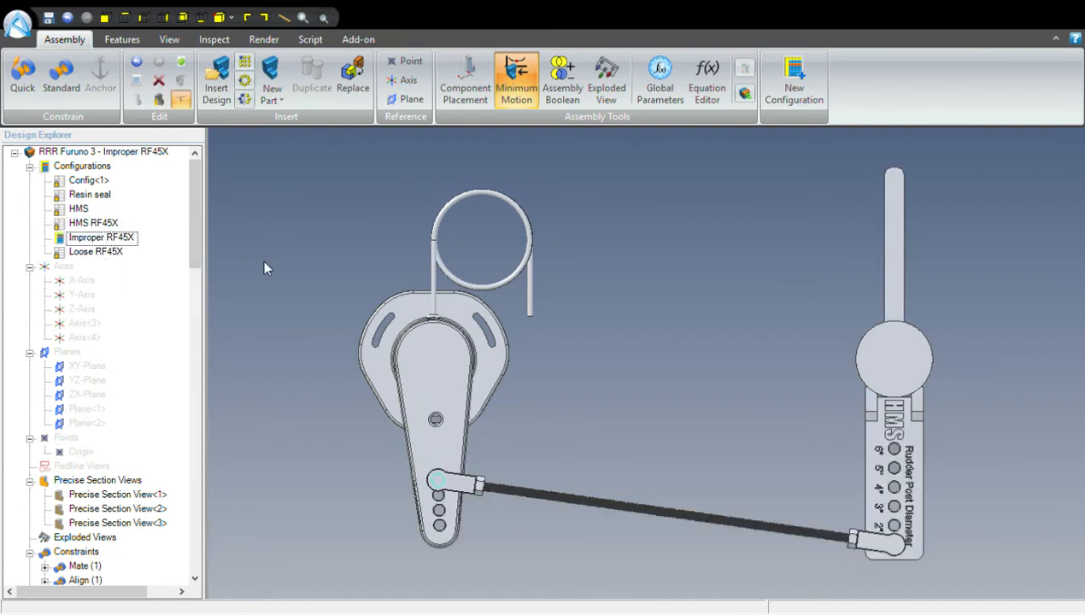
- Rotate the feedback arm until it lies nearly horizontal, tilting the rudder post gauge
click(438, 360)
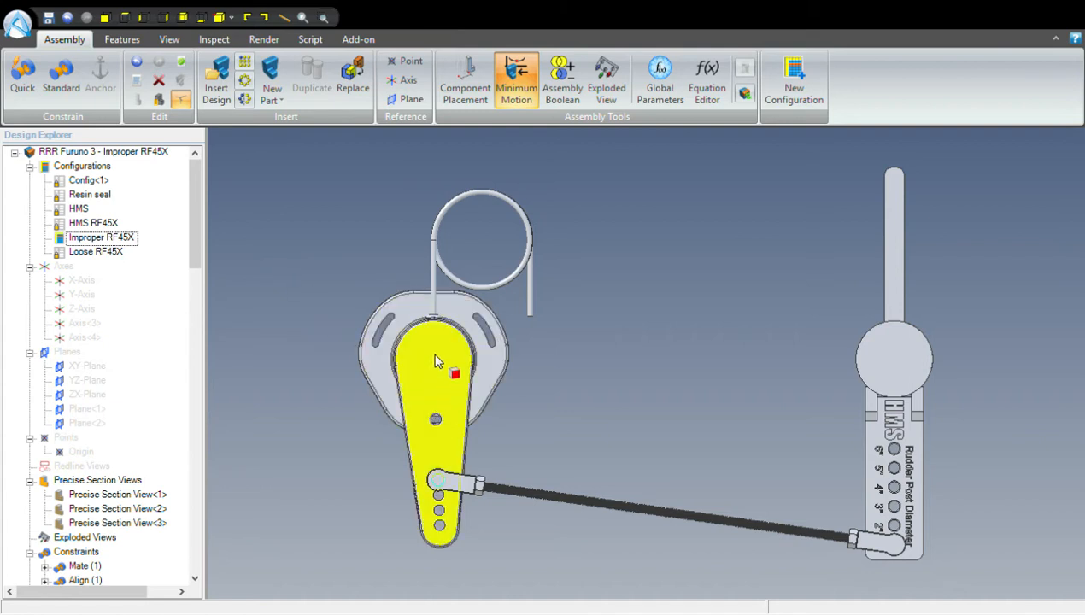
mouse_move(436, 365)
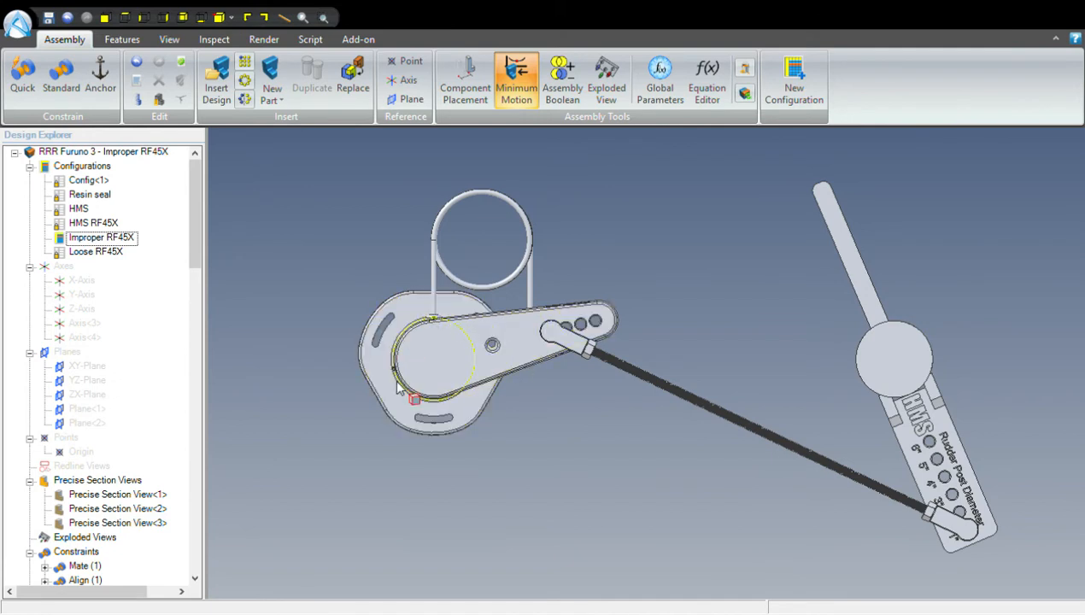
- Drag the feedback arm's rotation handle so the arm points up past horizontal
click(513, 351)
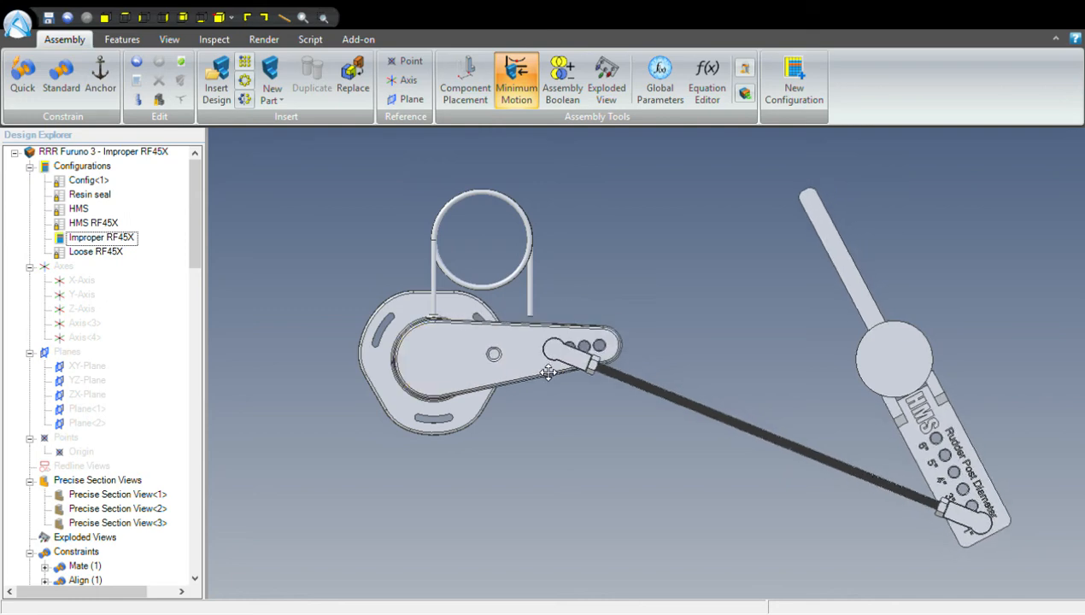
drag(546, 371, 375, 359)
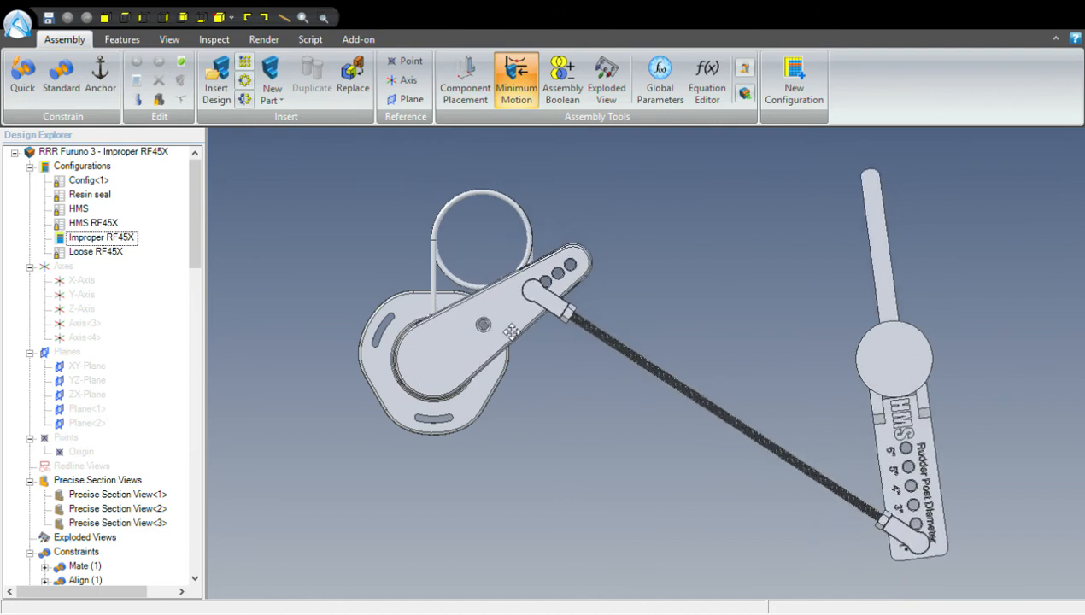
click(406, 384)
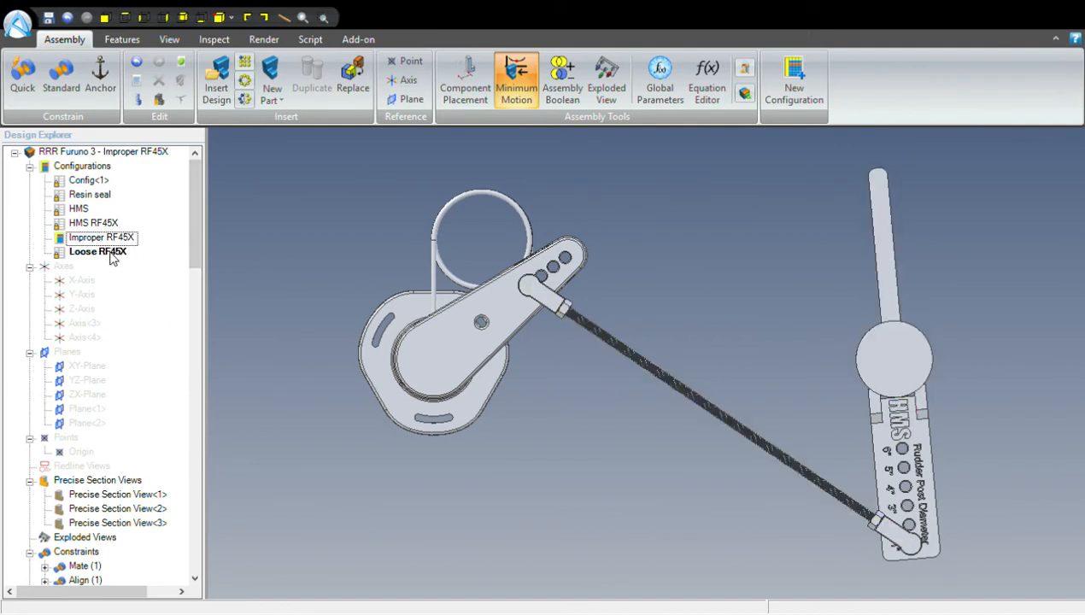
- Activate Loose RF45X from Configurations, leaving the arm and gauge upright with a level push rod
double_click(97, 251)
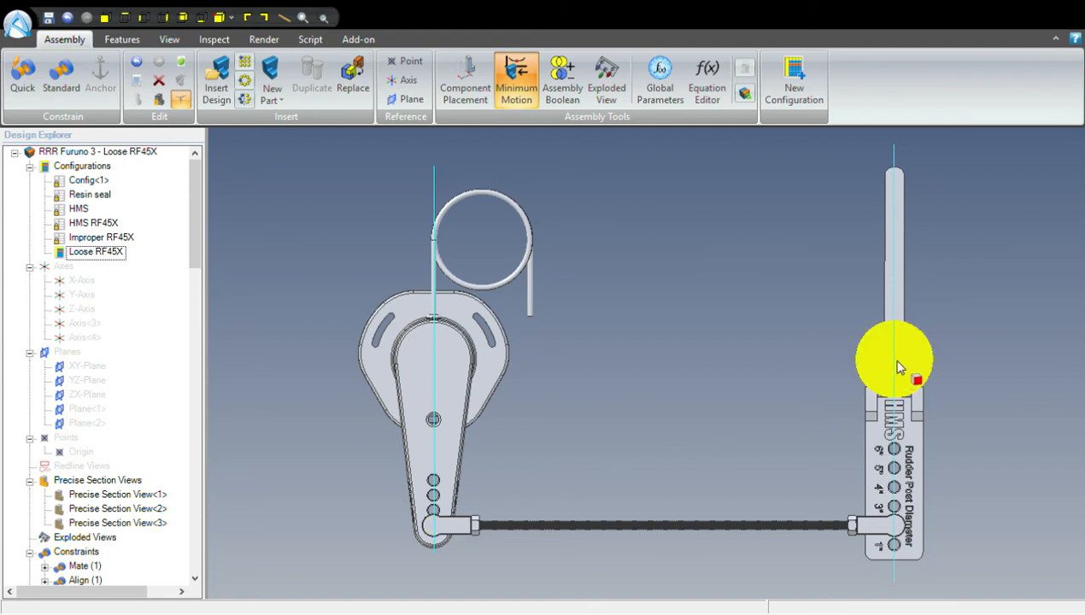
mouse_move(895, 362)
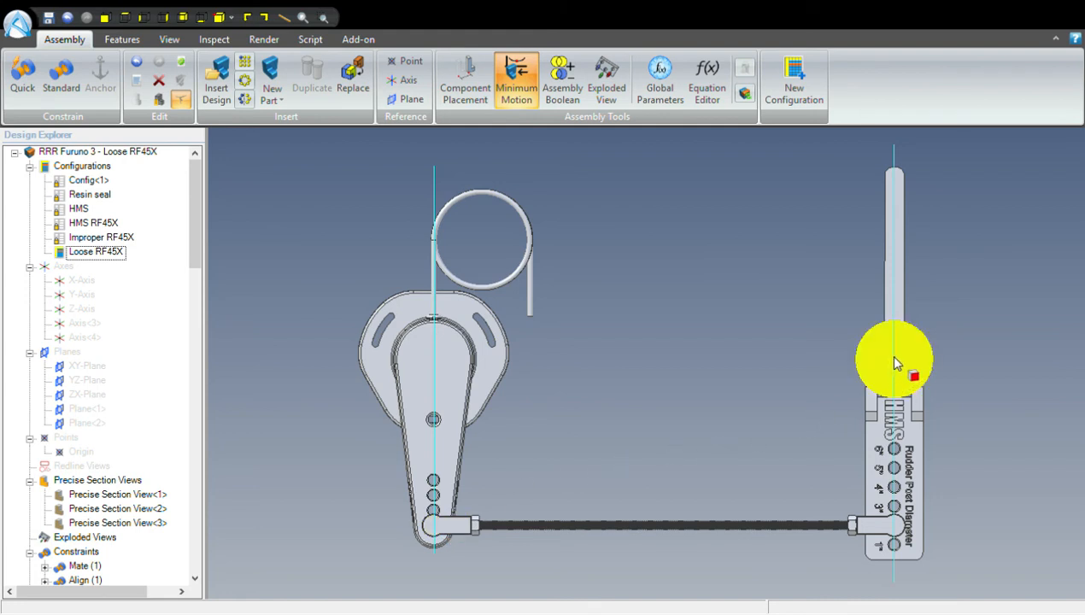